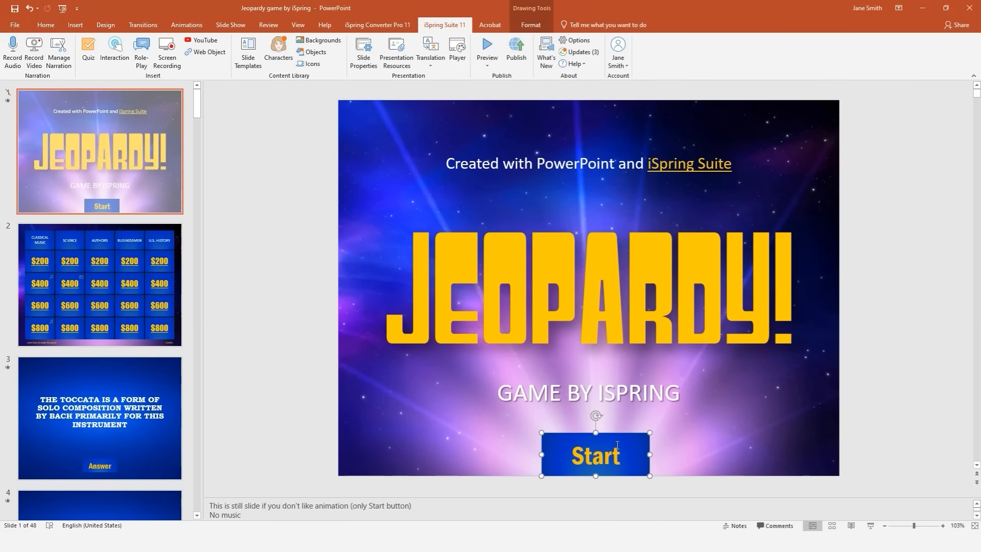
- Go to the game board slide and preview table grid sizes from Insert > Table
click(99, 284)
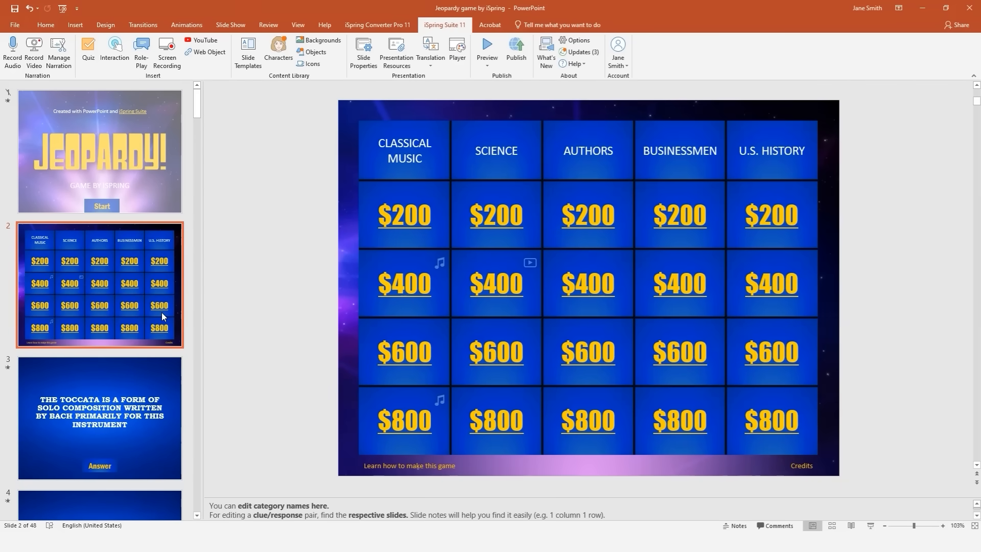
click(75, 25)
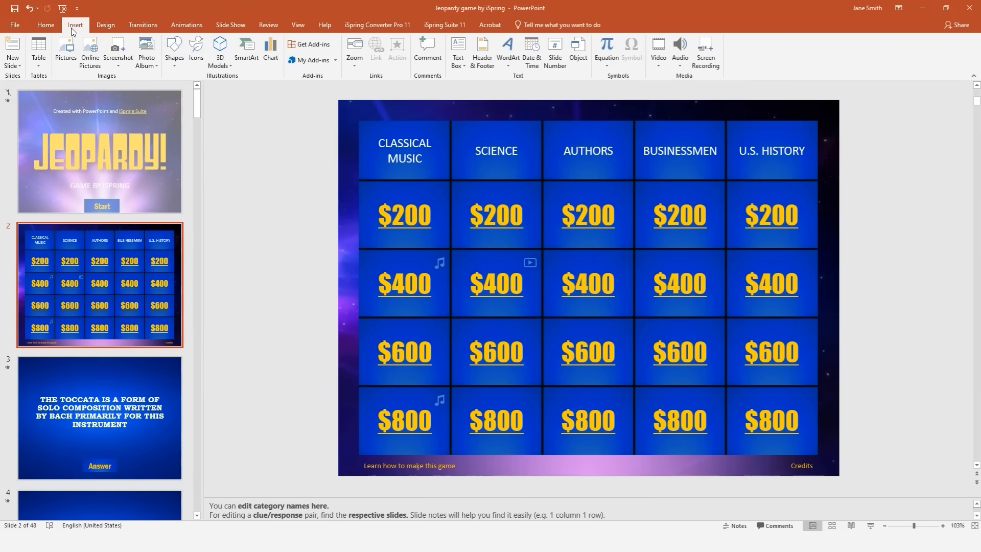
click(38, 51)
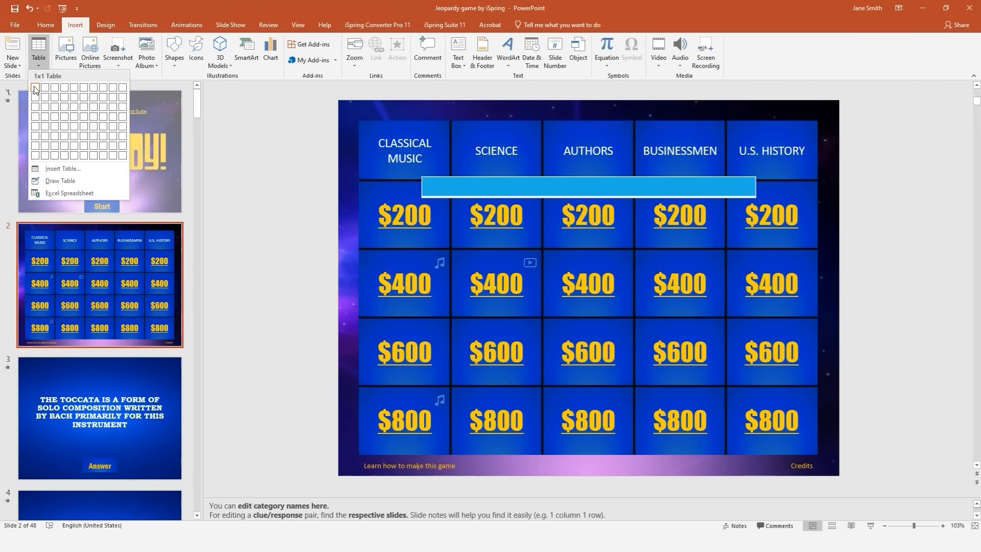
mouse_move(63, 88)
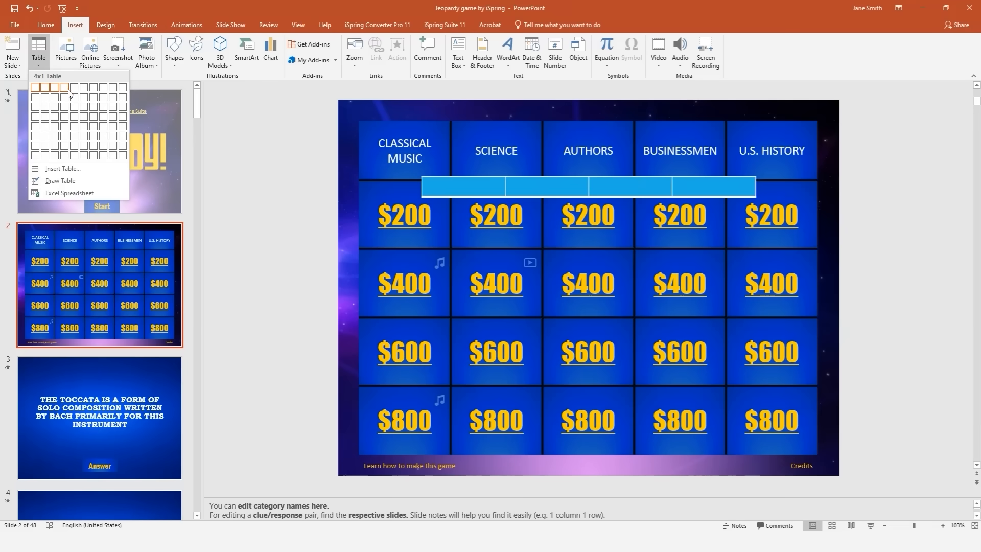
mouse_move(67, 127)
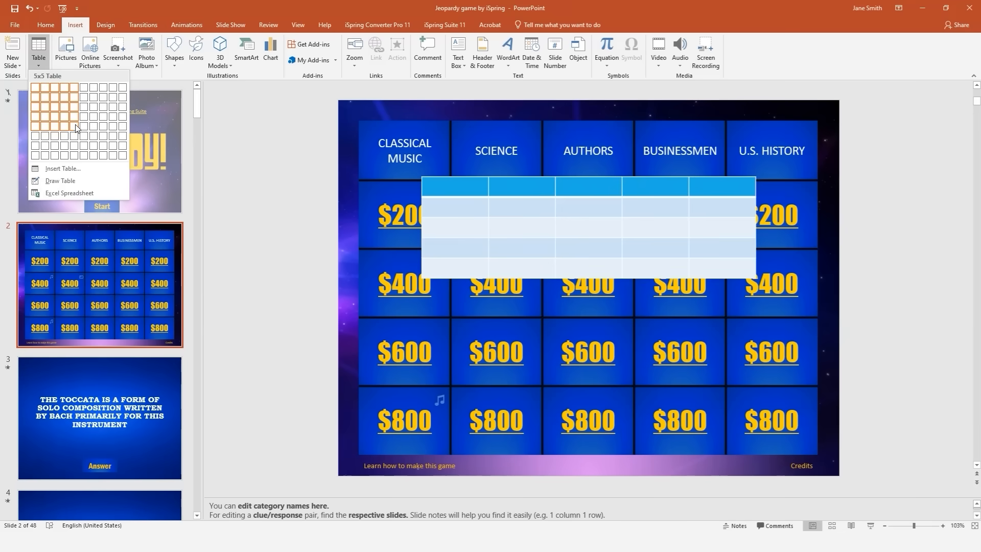
mouse_move(77, 138)
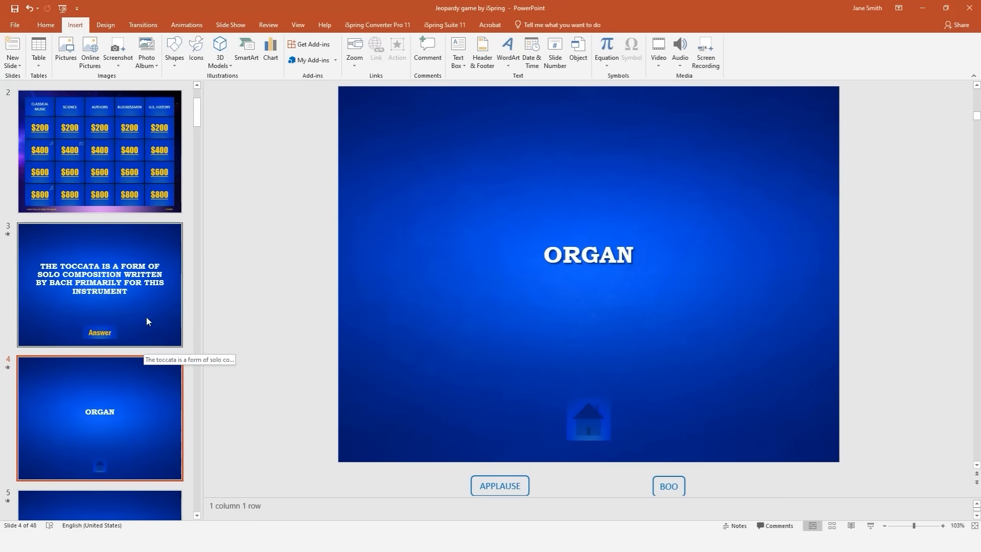
click(105, 24)
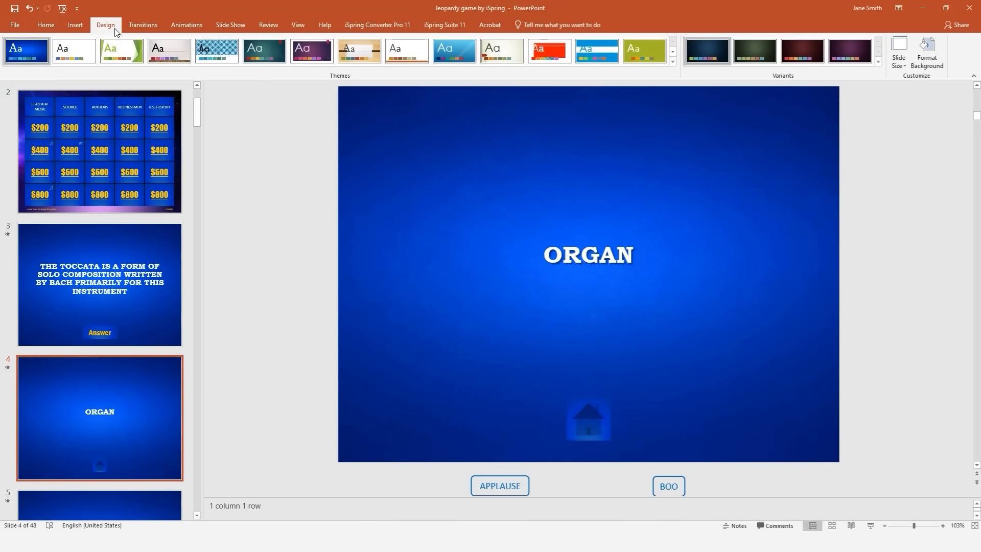
click(673, 60)
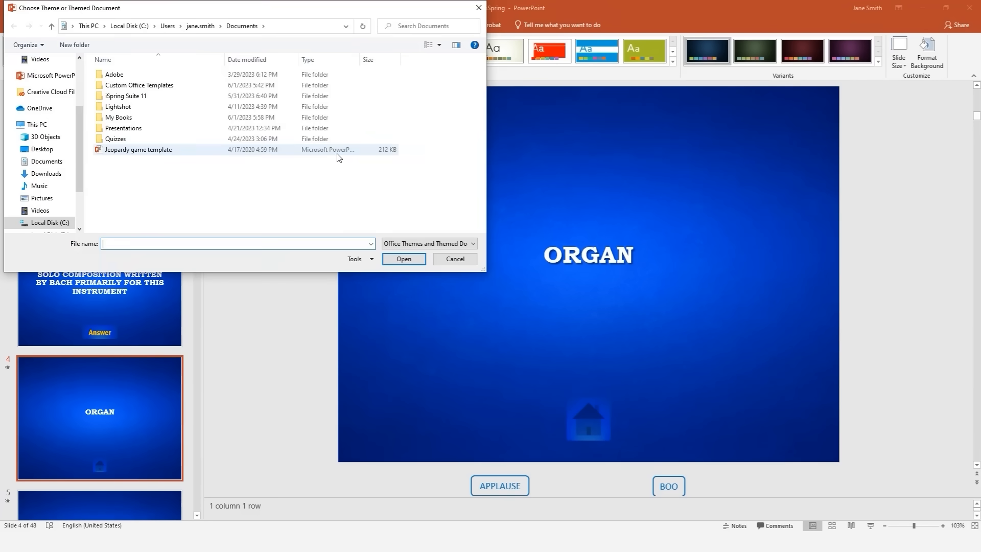
click(138, 149)
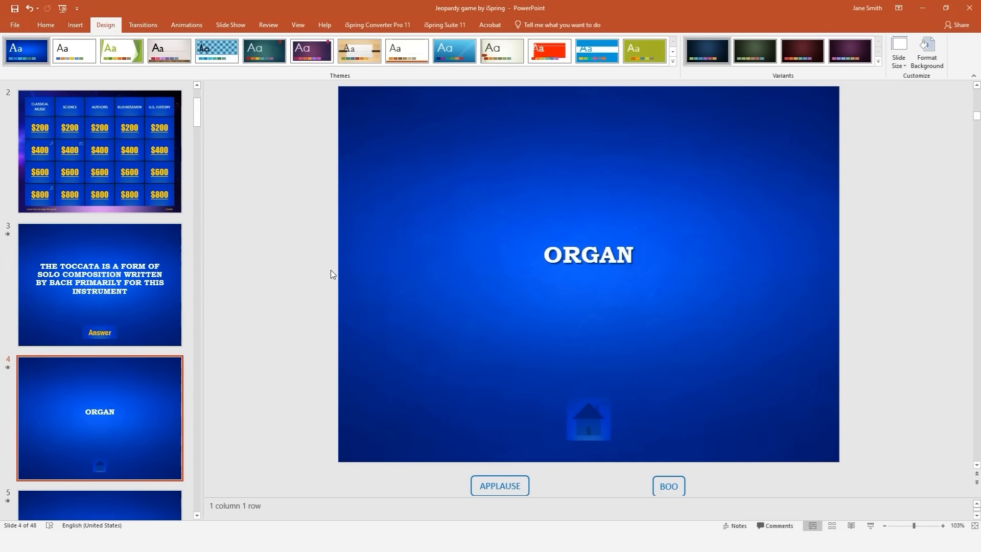
mouse_move(338, 258)
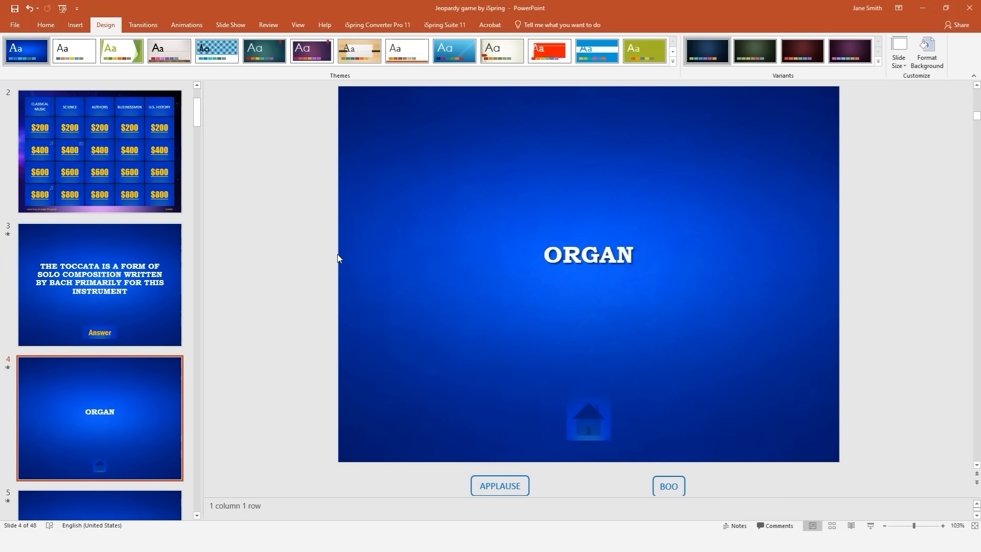
- Inspect the Answer and home-button layouts in Slide Master view
click(297, 25)
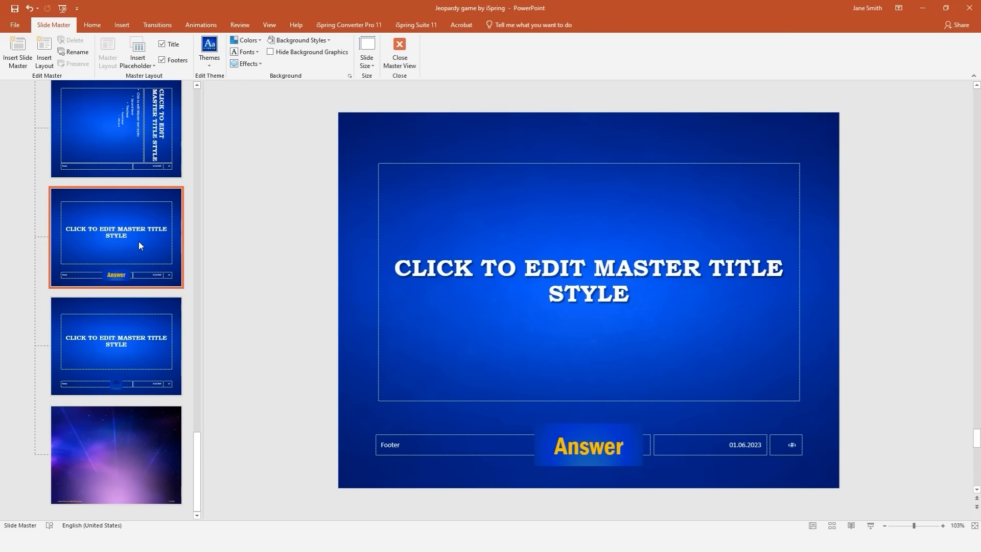
click(116, 347)
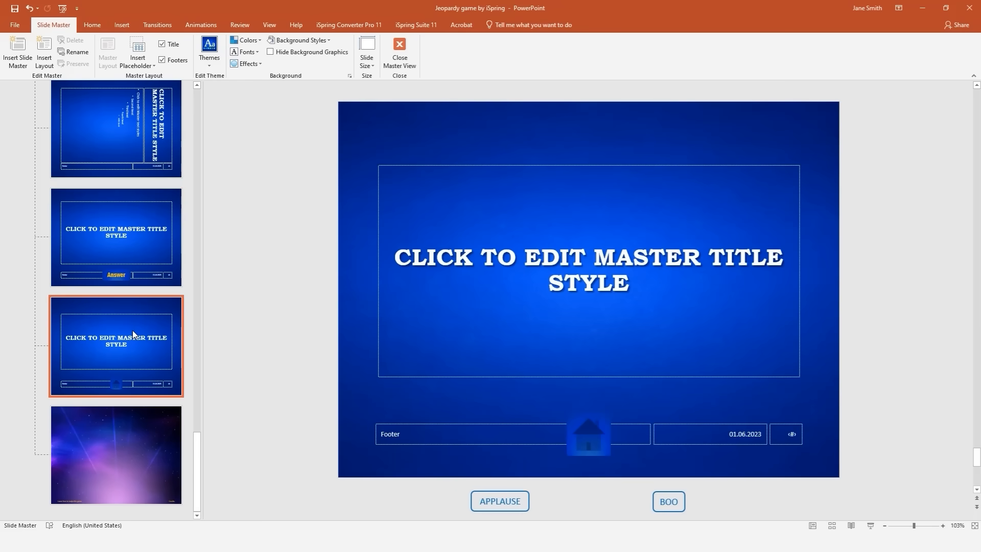
click(589, 433)
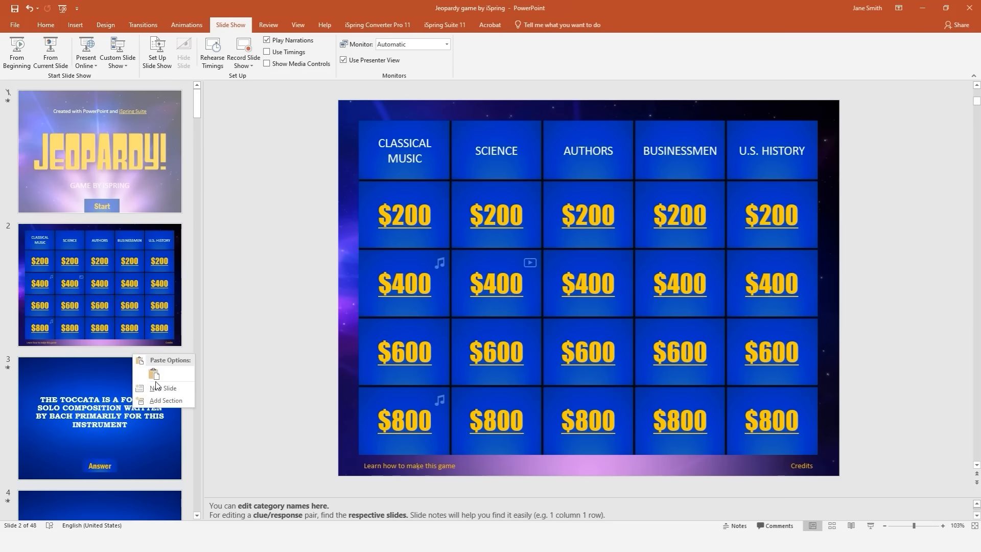
right_click(99, 417)
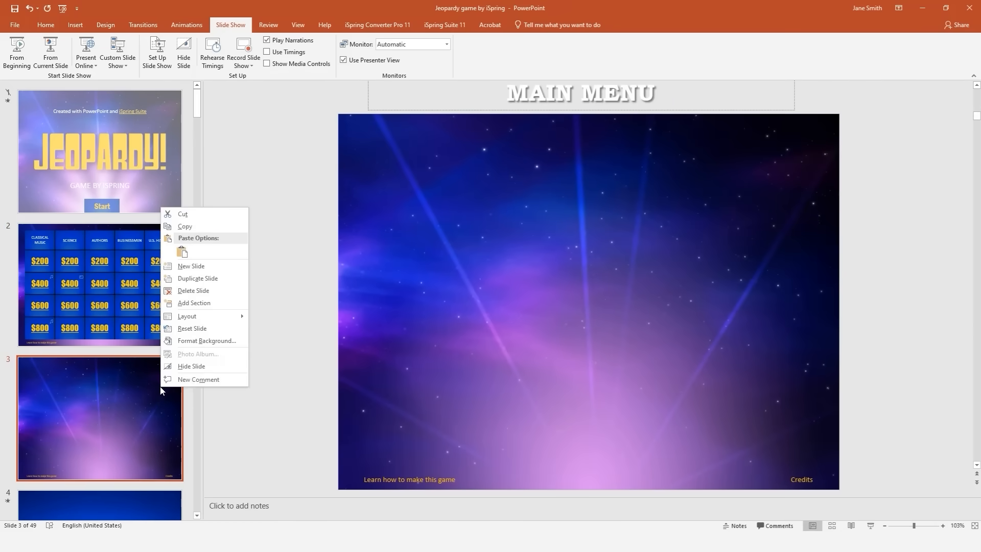
click(186, 316)
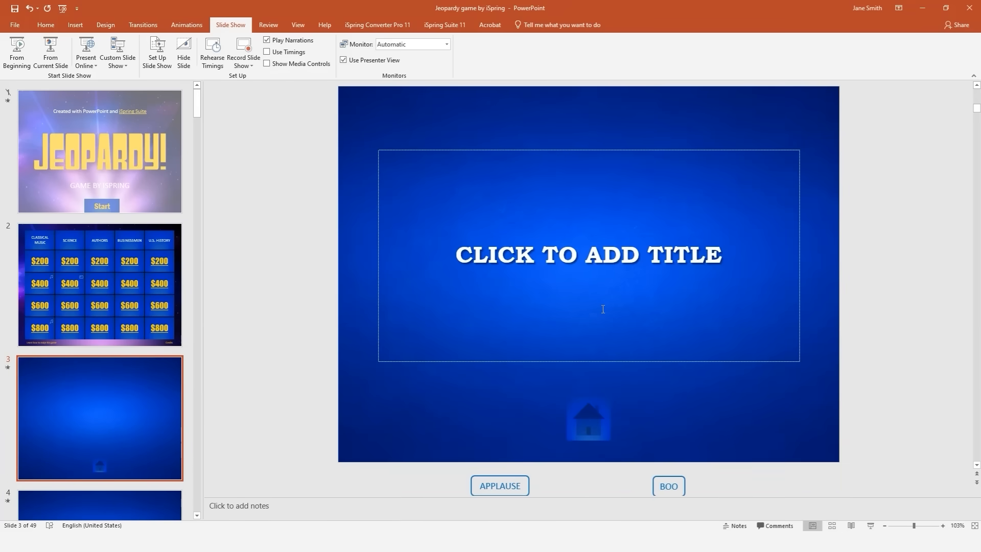
click(587, 255)
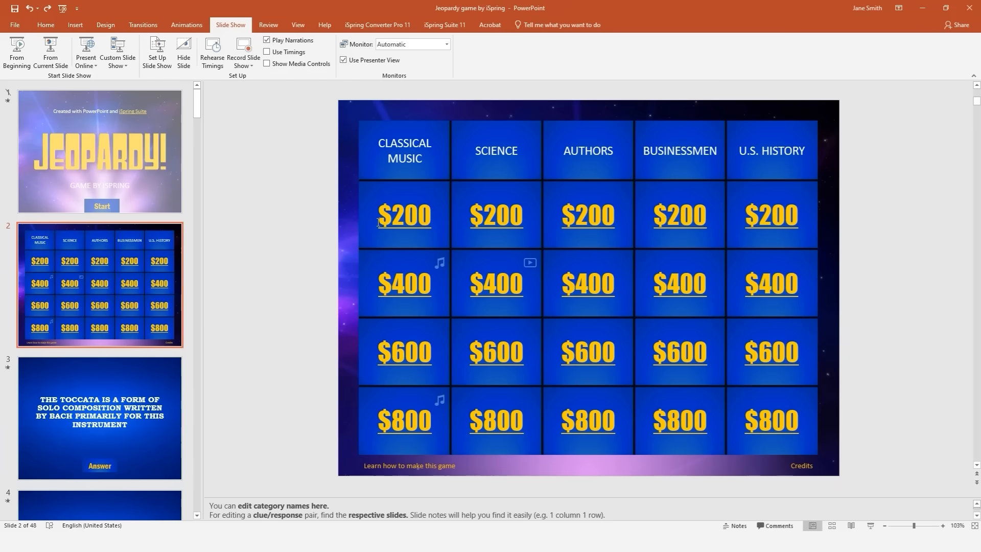
- Hyperlink the Classical Music $200 cell to slide 3, the toccata clue, via Place in This Document
click(404, 216)
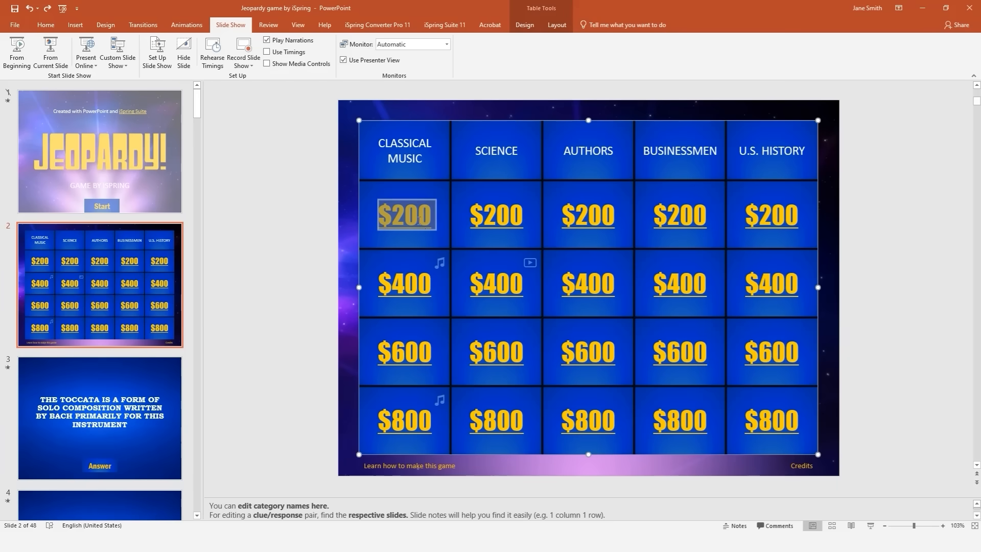
click(404, 215)
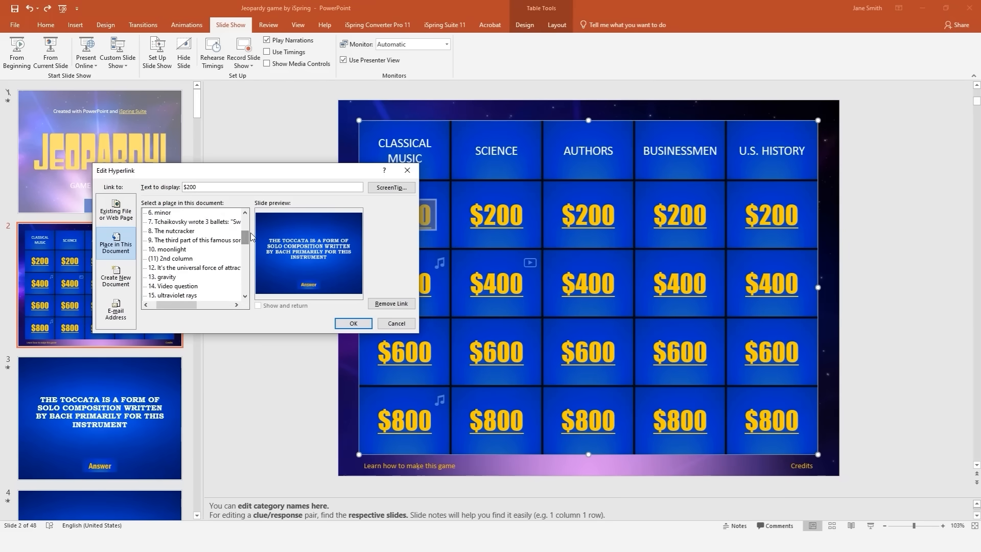
click(194, 230)
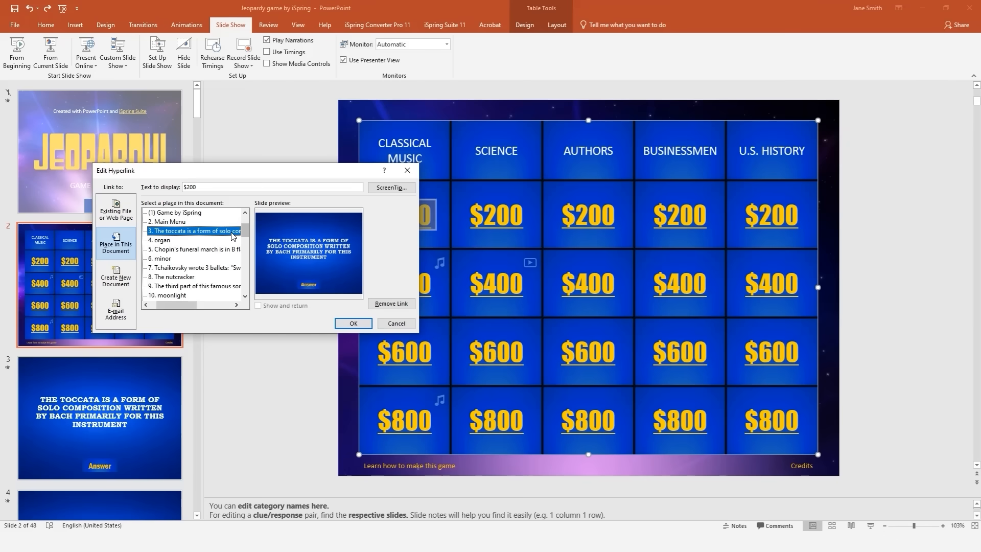
click(352, 324)
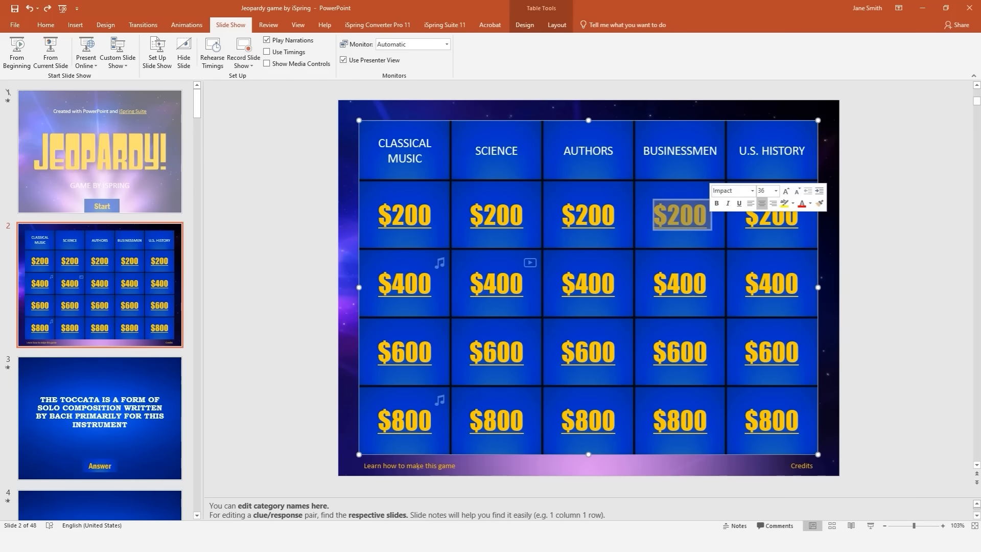
click(771, 216)
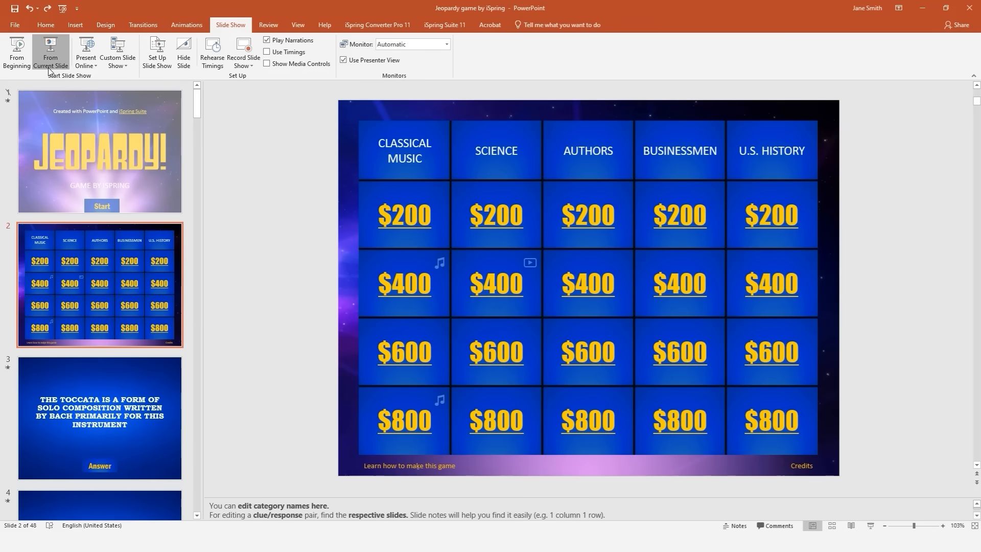
- Launch the iSpring Suite 11 Preview of the game from slide 1
click(50, 53)
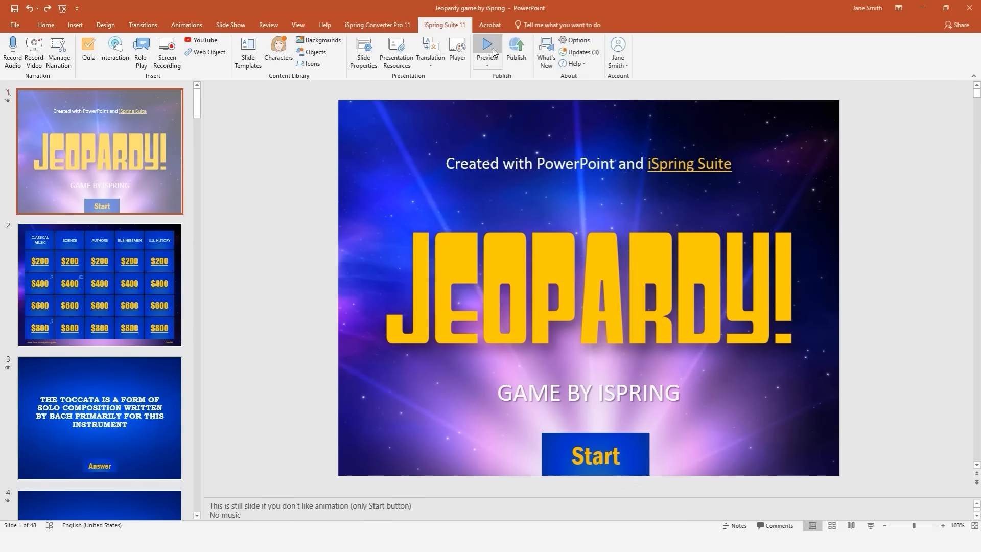
click(487, 48)
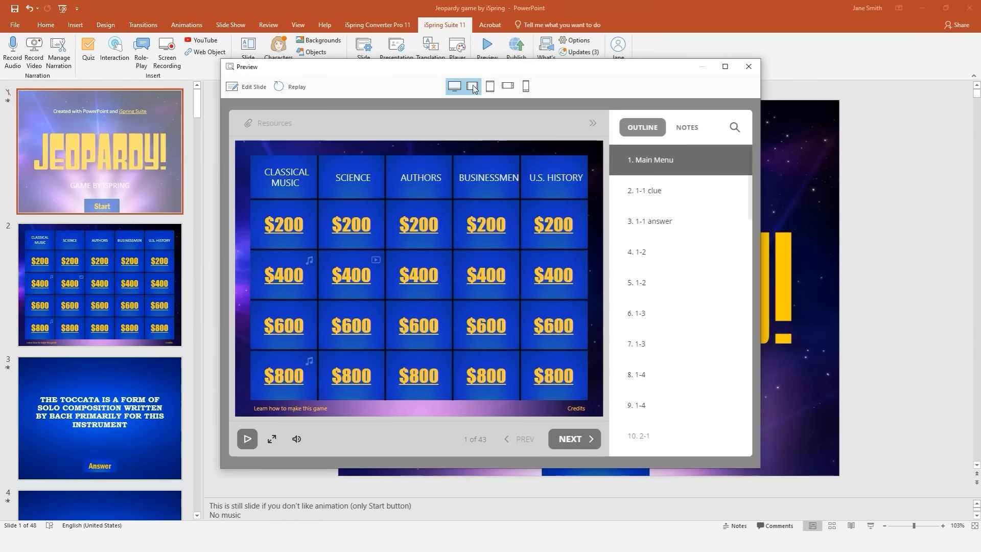
- View the game in tablet and phone layouts, return to desktop size and close the preview
click(489, 85)
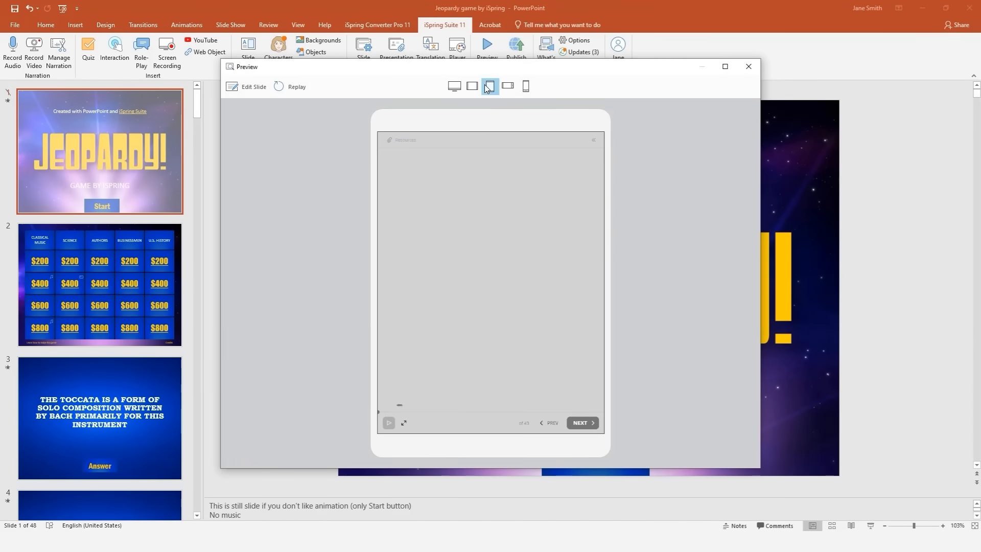
click(508, 86)
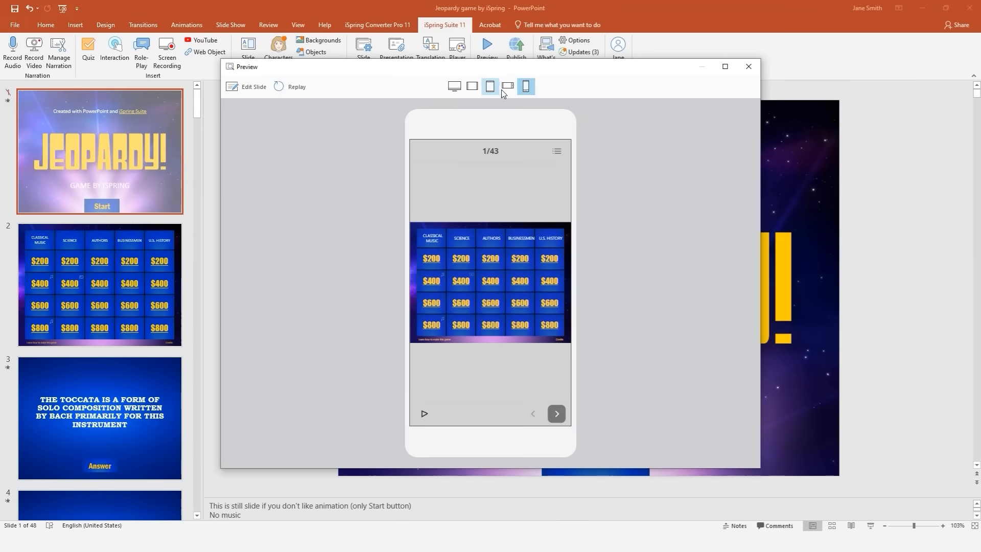
click(453, 86)
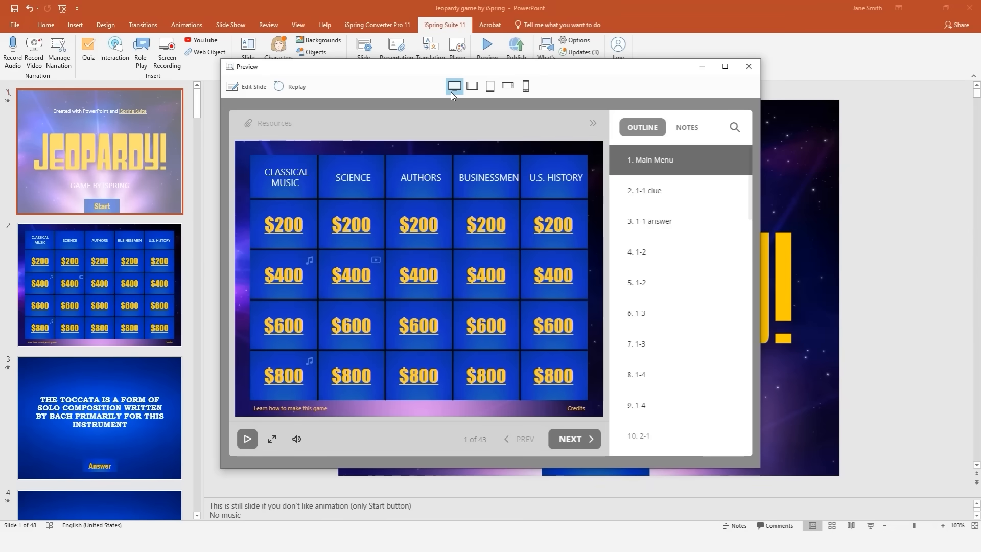
mouse_move(725, 76)
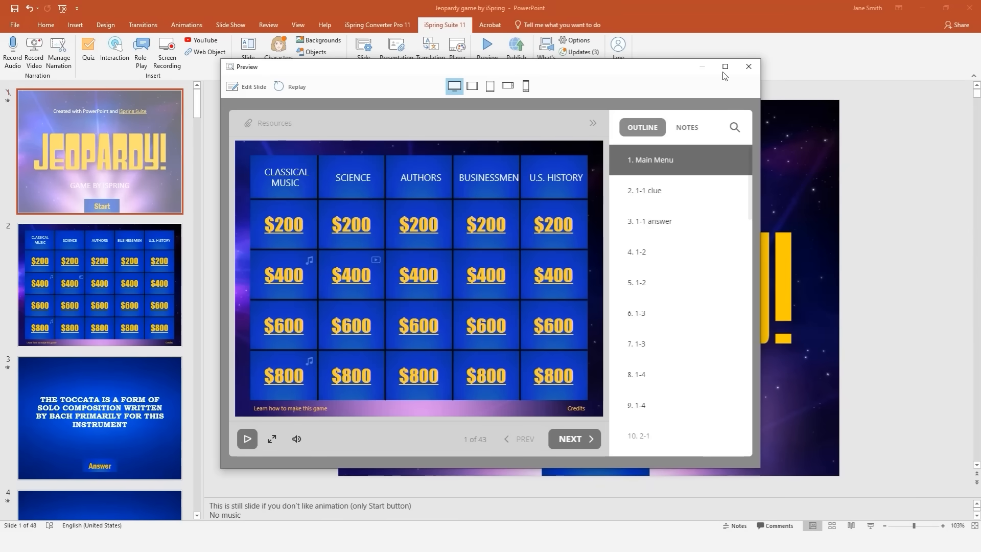
click(748, 67)
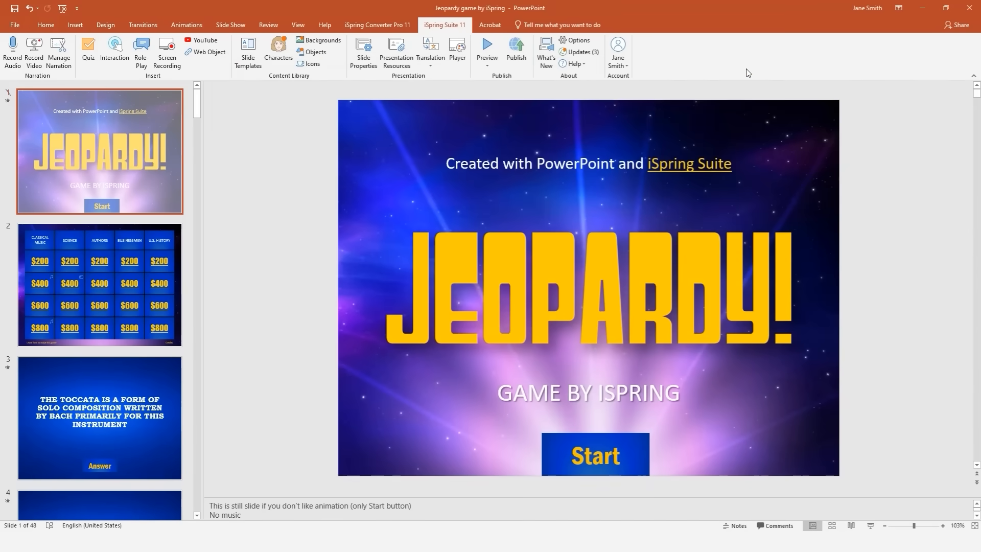
- Publish the Jeopardy game to iSpring Space
click(515, 50)
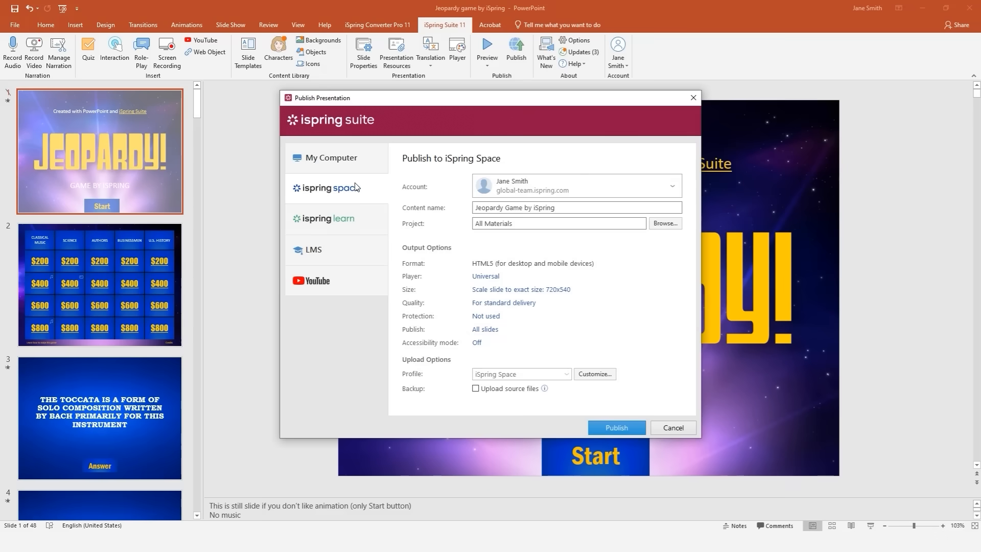
click(616, 427)
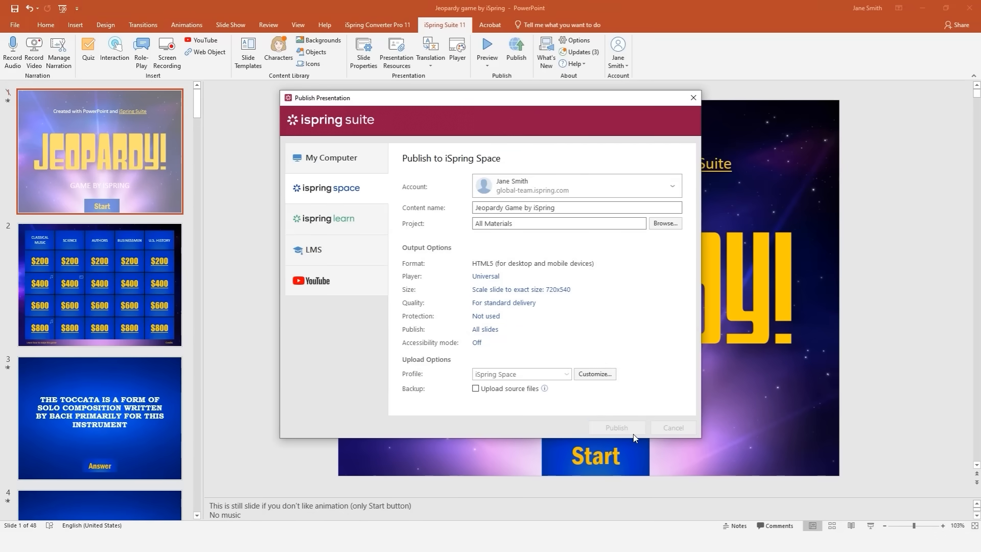
click(615, 427)
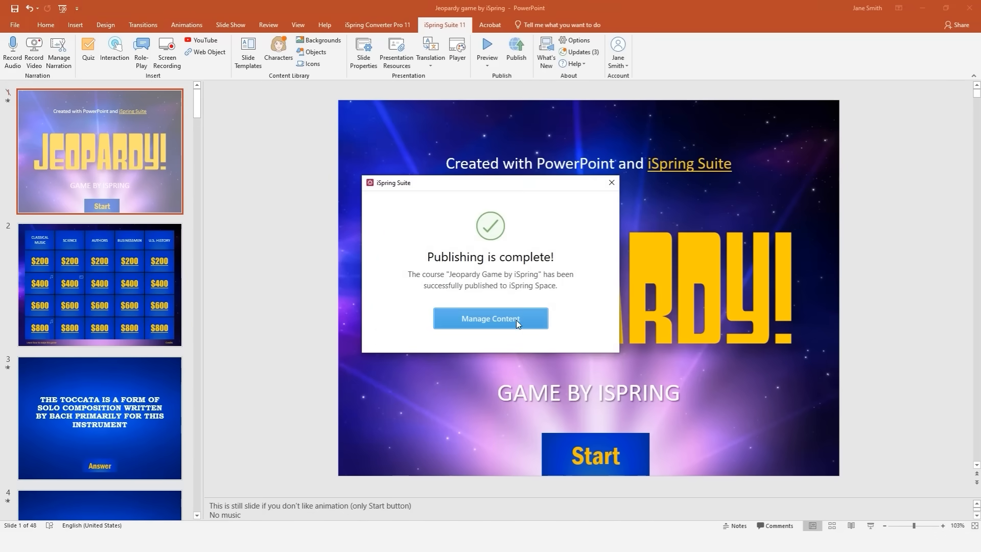
- In Manage Content, share the game with Make viewable via link switched on
click(490, 319)
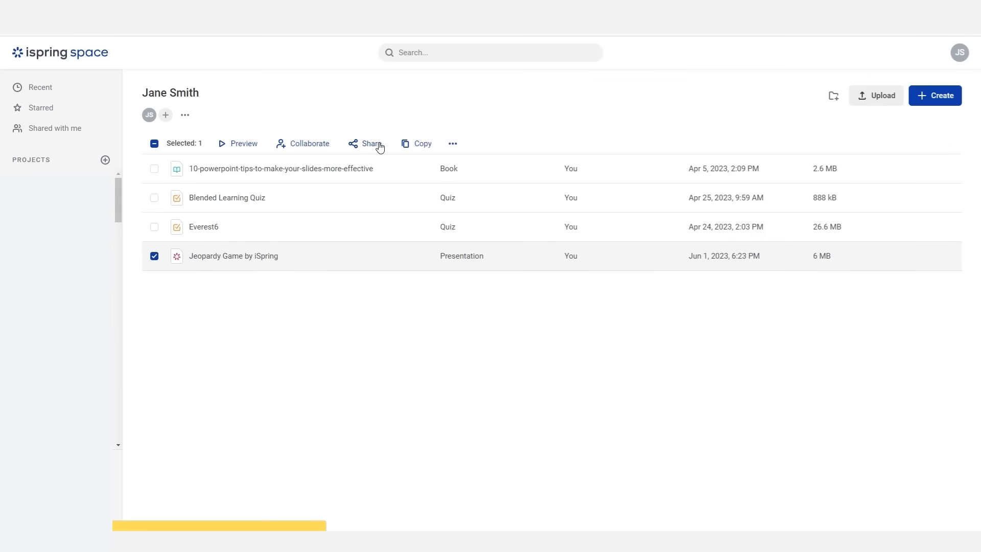
click(368, 143)
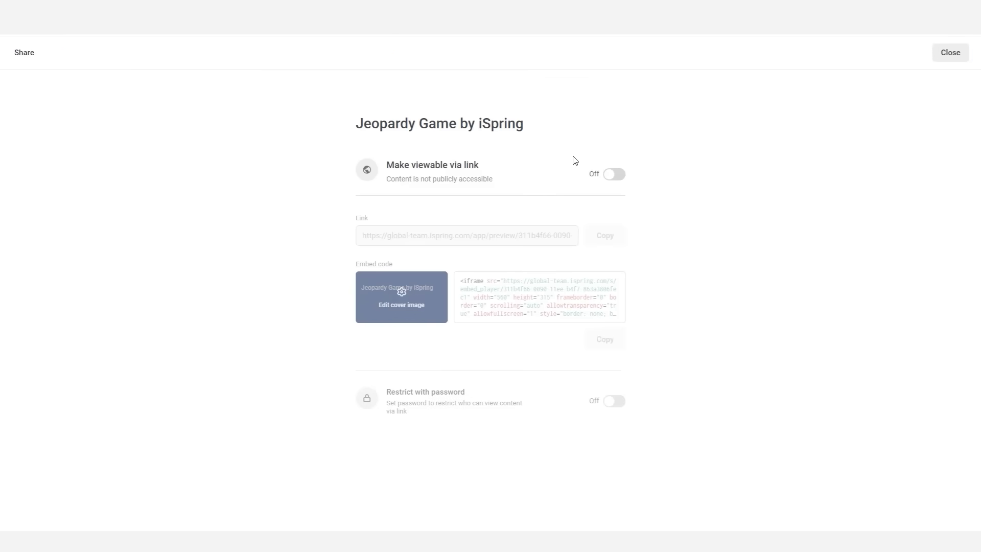
click(615, 173)
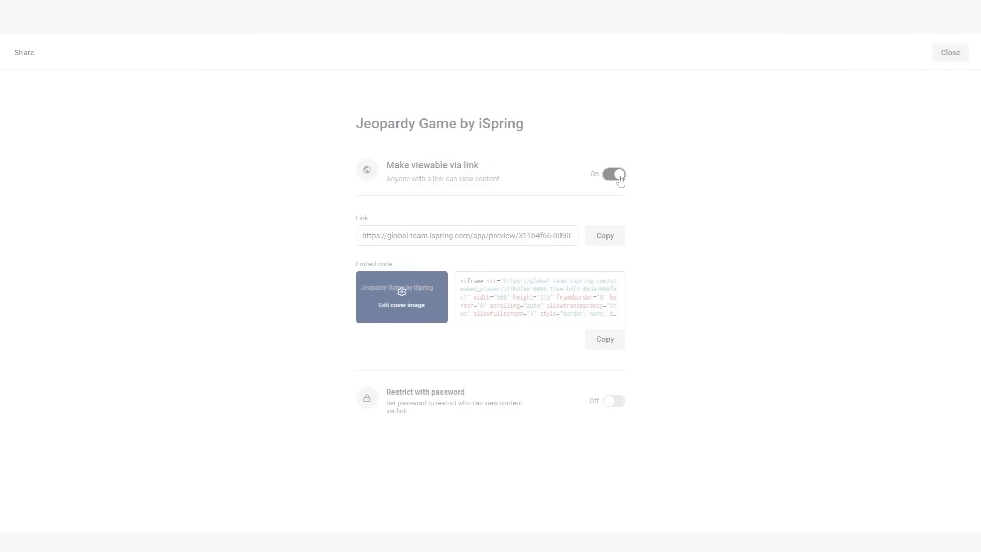